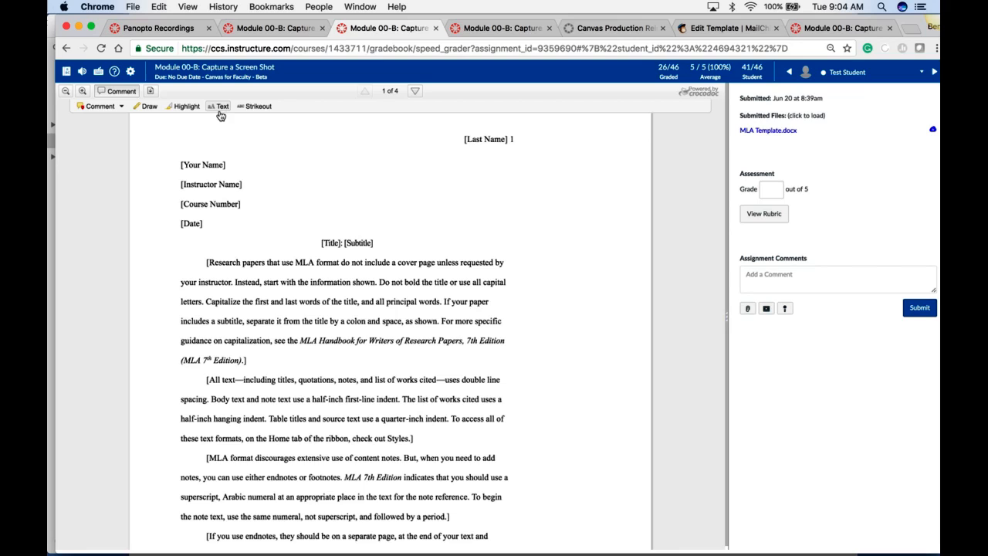
pyautogui.moveTo(255, 137)
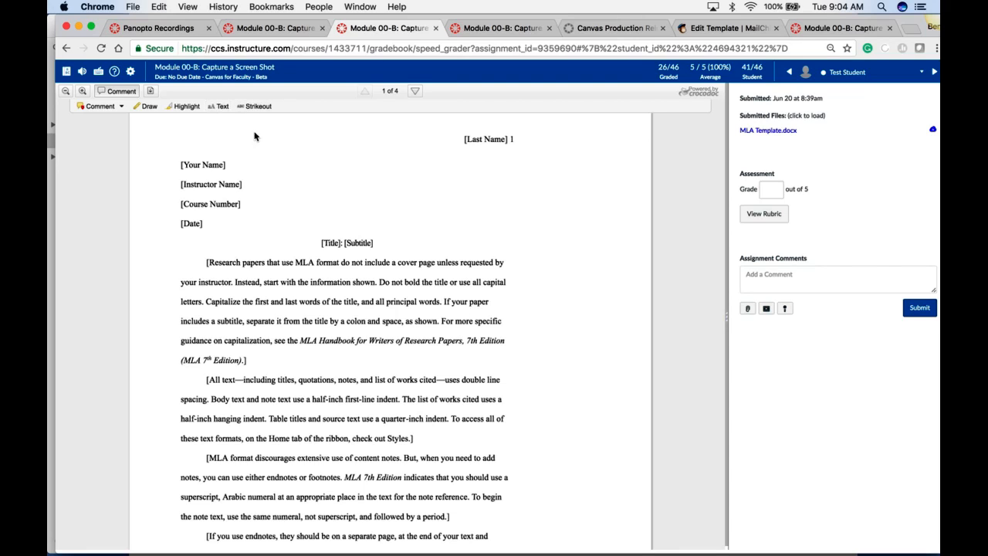
pyautogui.moveTo(376, 241)
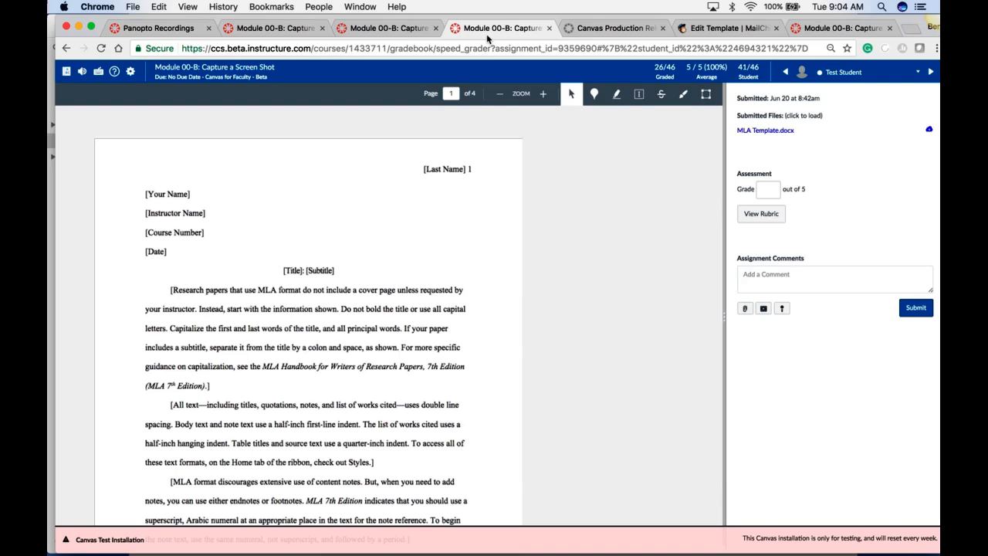
pyautogui.moveTo(559, 140)
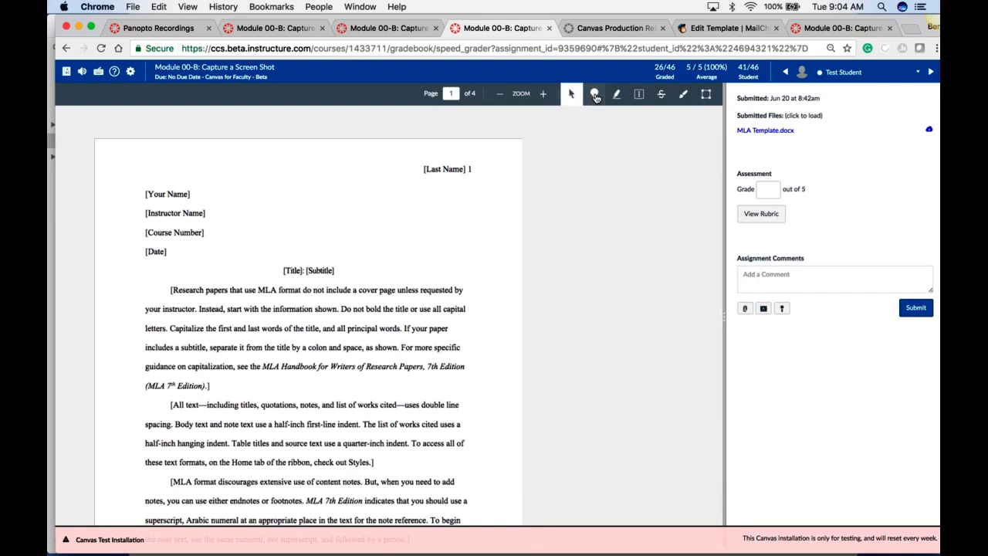
# Step: Drop an orange point comment into the first paragraph of the MLA paper
pyautogui.click(595, 94)
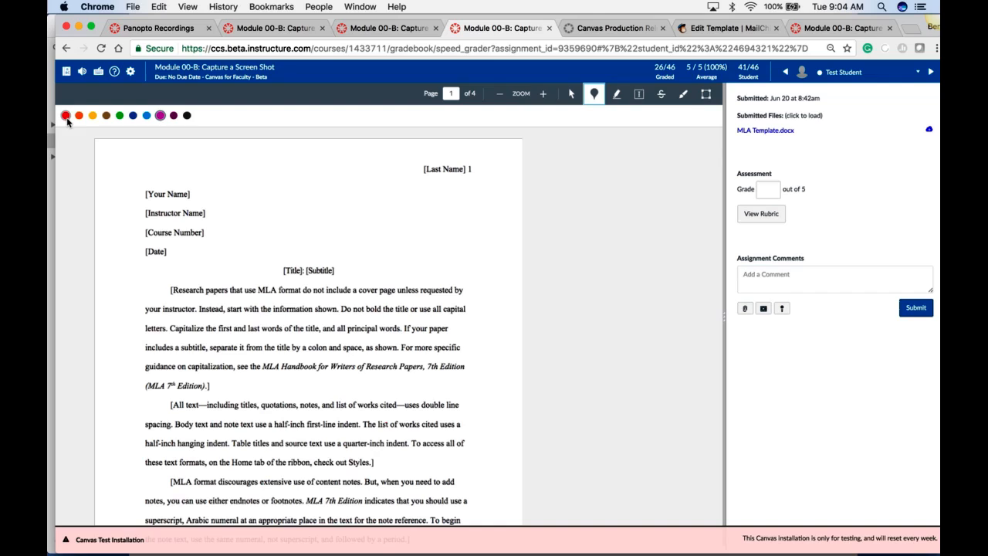
pyautogui.click(79, 115)
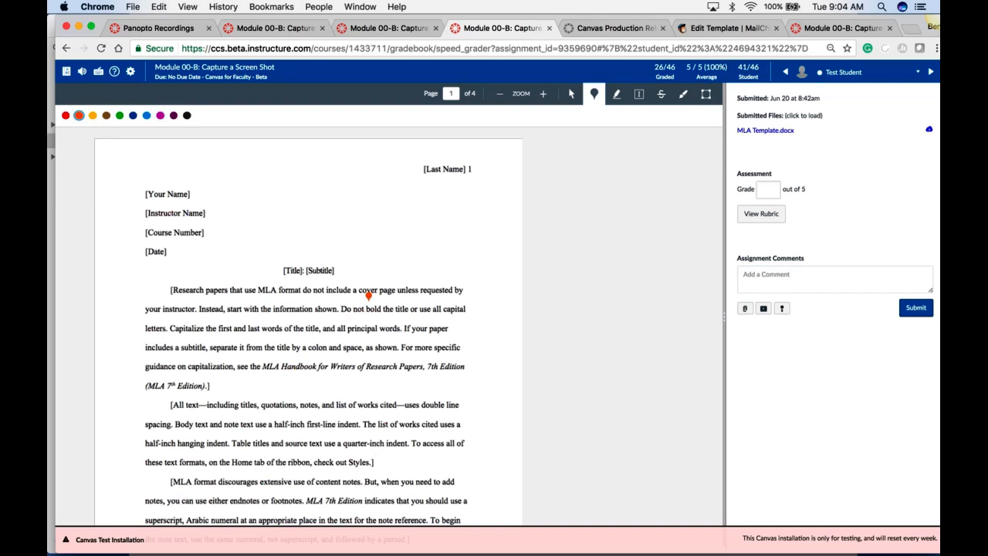
pyautogui.click(369, 300)
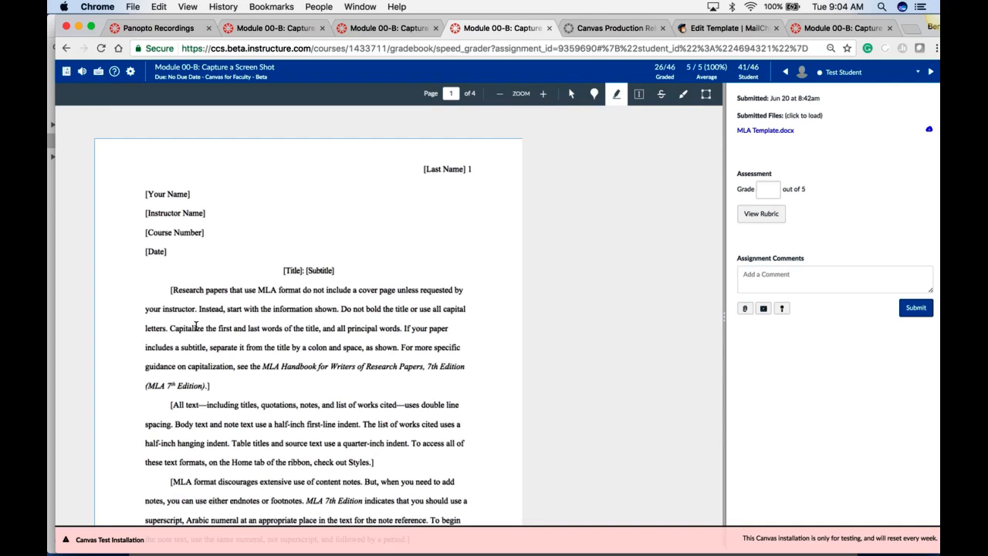
# Step: Highlight 'Capitalize' and add a 'Great Introduction' text comment right of [Date]
pyautogui.doubleClick(186, 328)
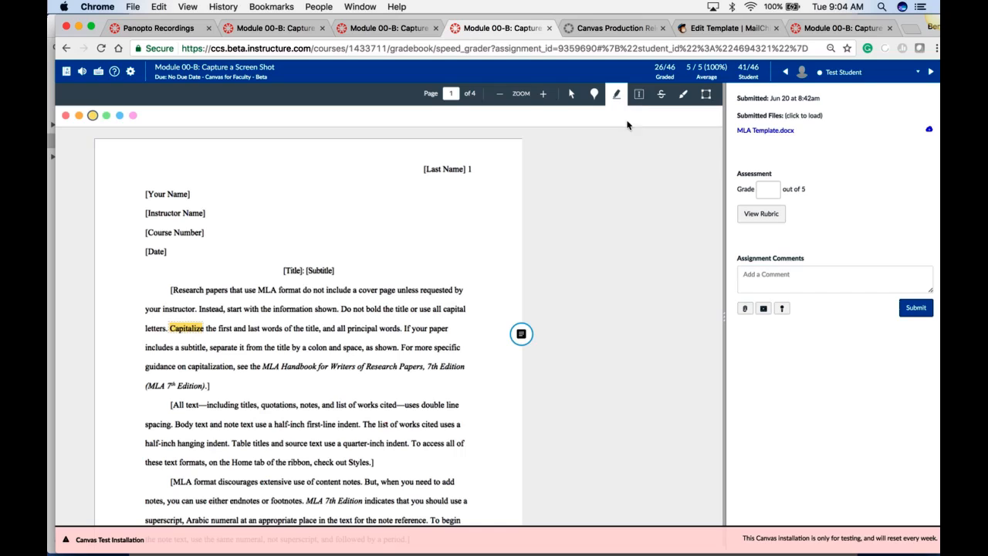
pyautogui.click(639, 94)
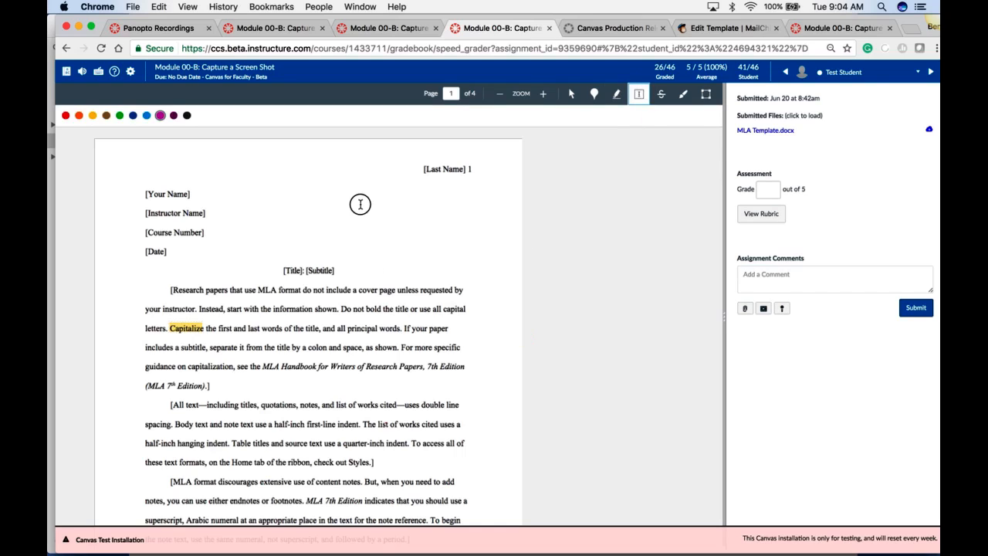
pyautogui.click(638, 93)
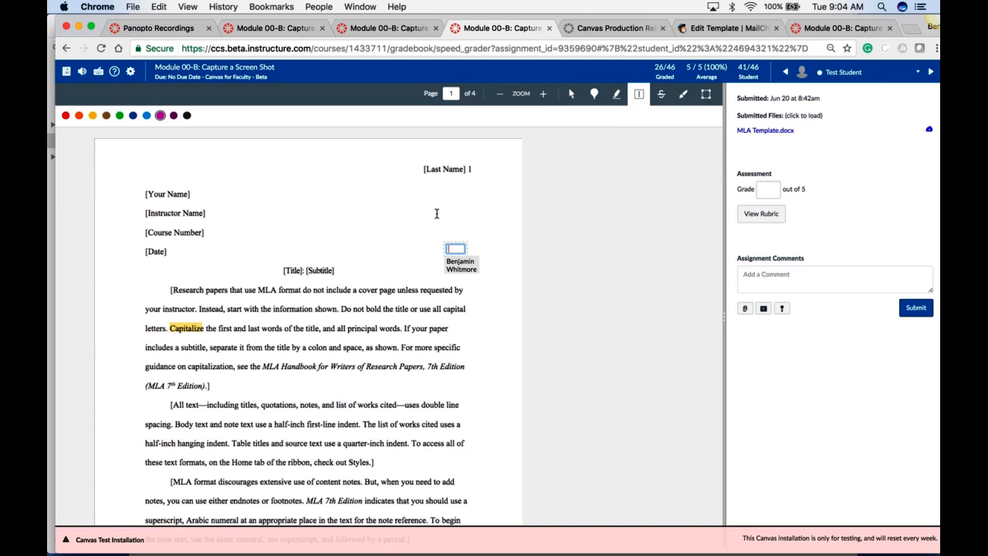
pyautogui.write('Great Introduction')
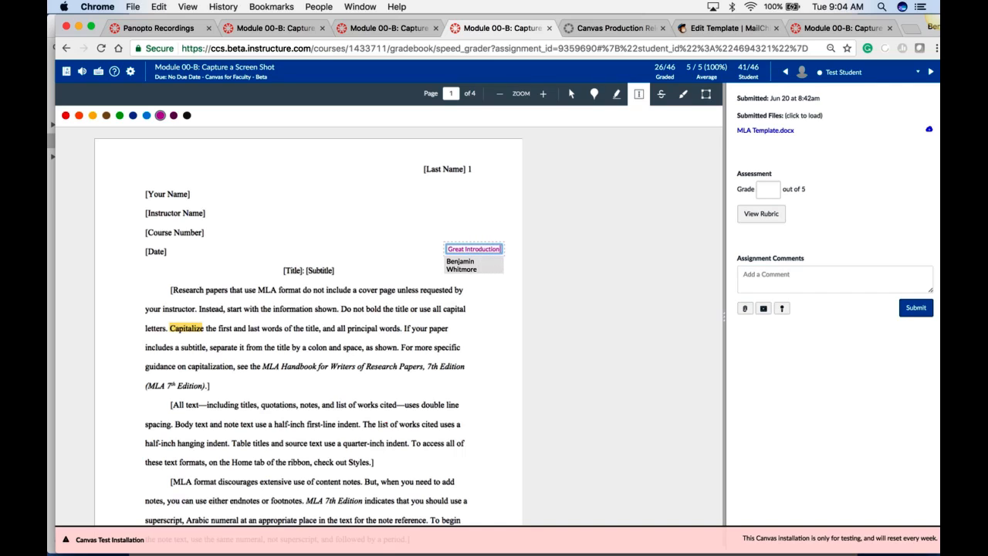
pyautogui.click(661, 94)
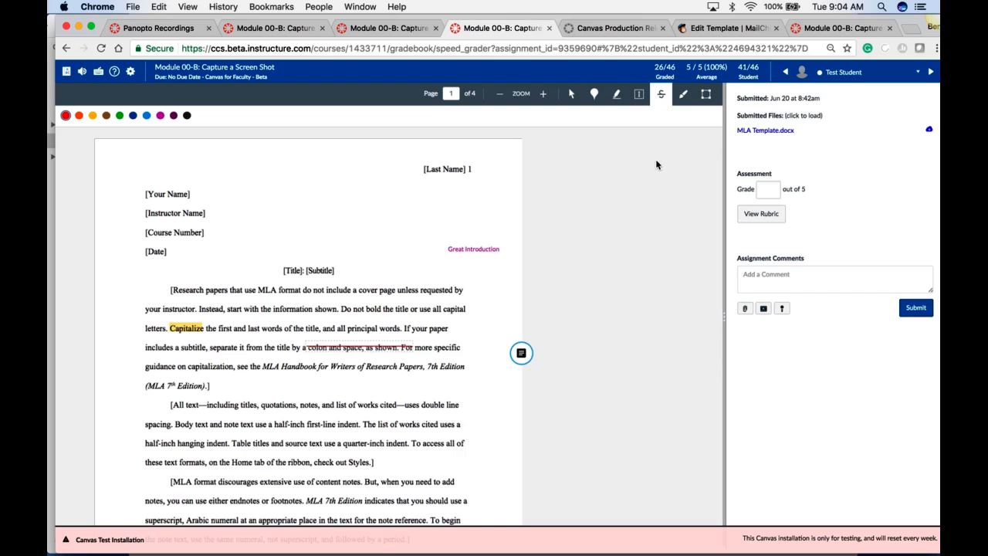
# Step: Draw a freehand loop around the name, instructor, course and date heading lines
pyautogui.click(683, 93)
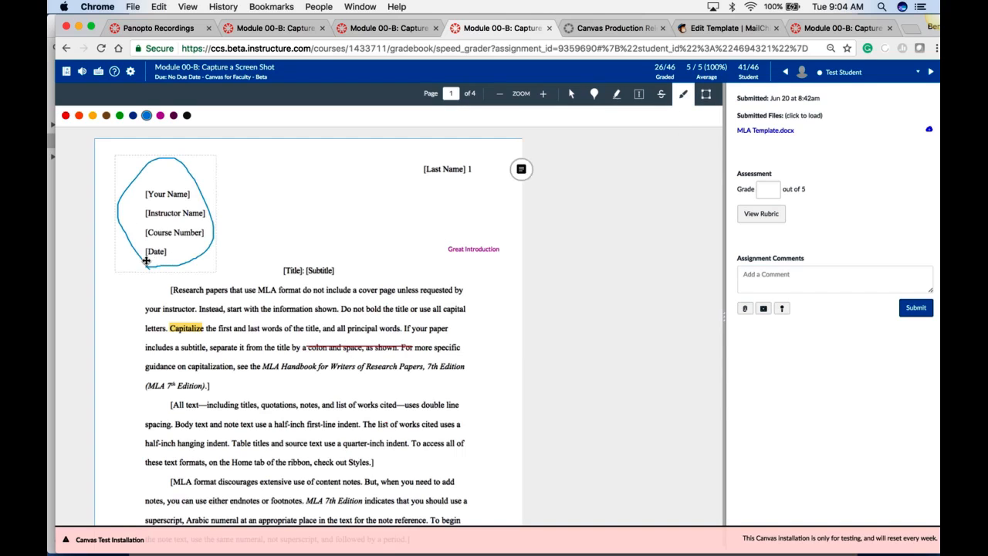
pyautogui.moveTo(227, 204); pyautogui.dragTo(282, 205)
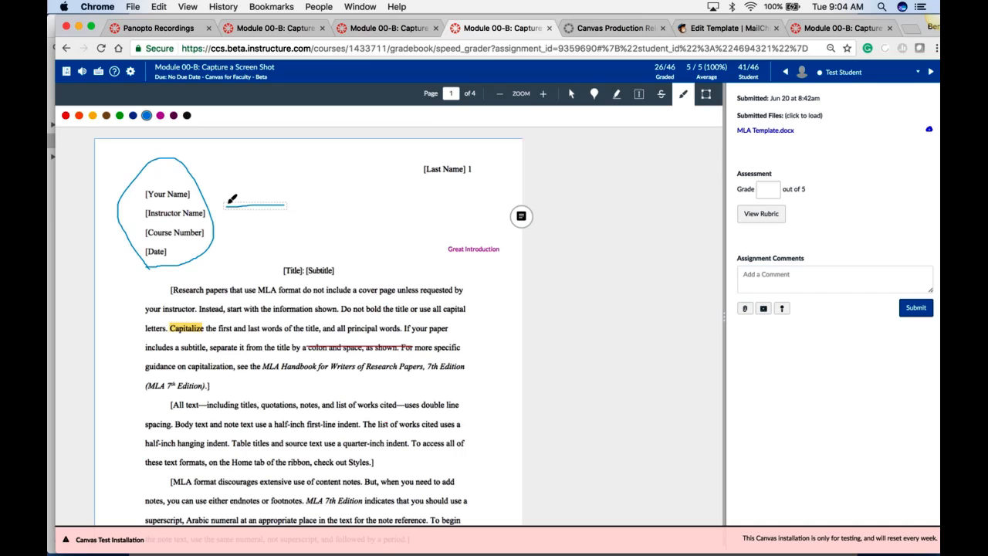